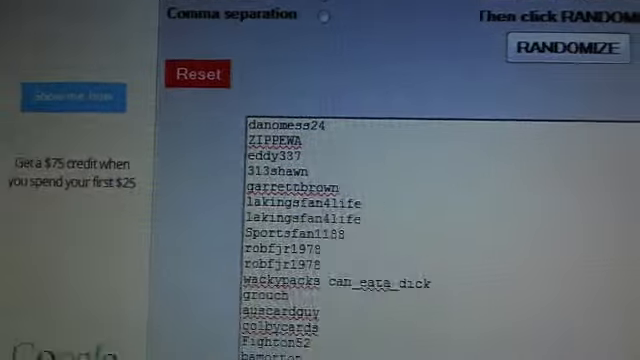
# - Randomize the entrant names list repeatedly to produce a shuffled numbered order
pyautogui.scroll(-3)
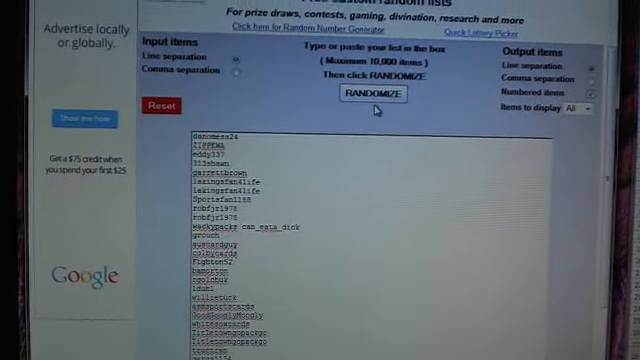
pyautogui.click(375, 96)
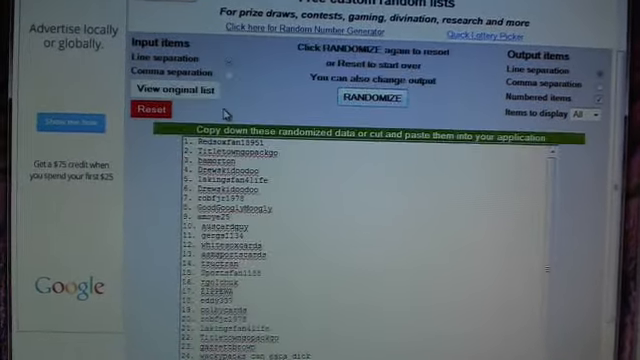
pyautogui.click(378, 99)
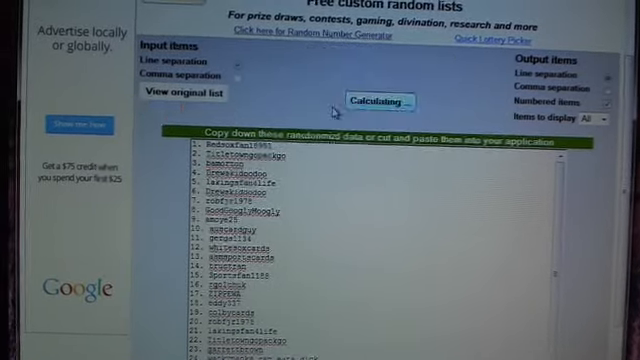
pyautogui.click(376, 101)
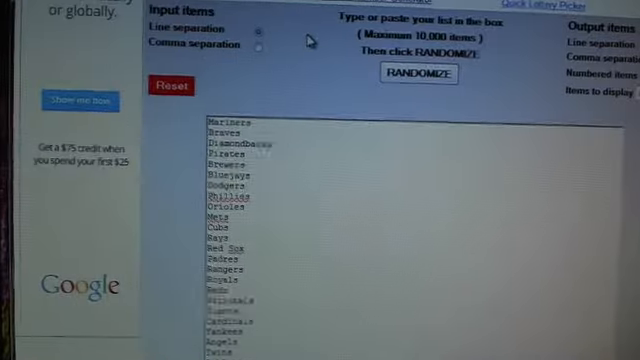
# - Randomize the pasted baseball teams list into a shuffled numbered output
pyautogui.click(420, 72)
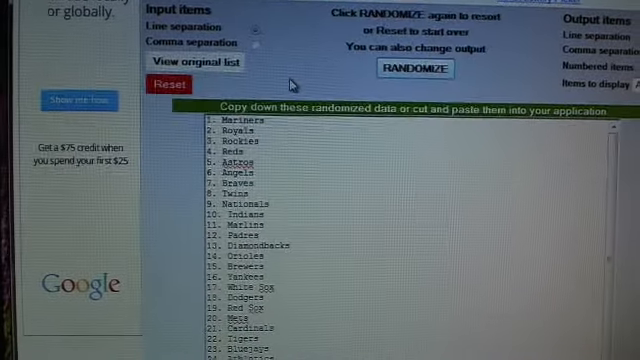
pyautogui.click(411, 68)
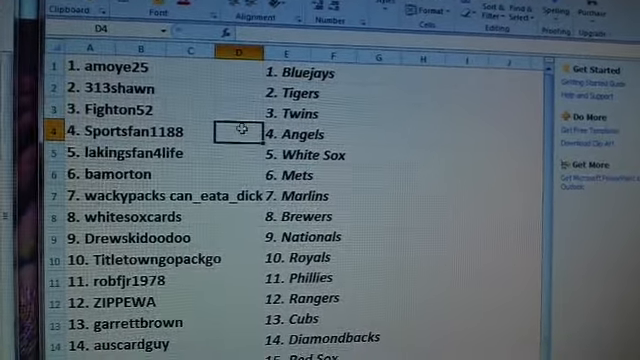
pyautogui.click(236, 154)
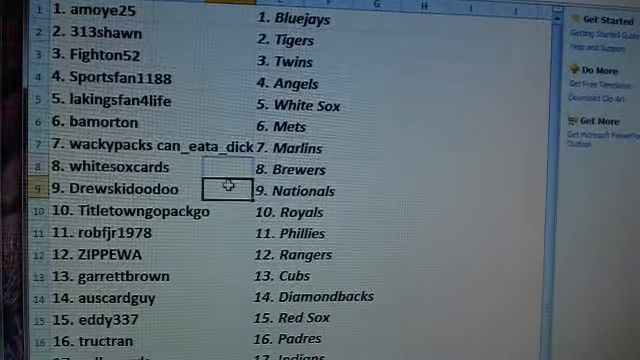
pyautogui.scroll(-3)
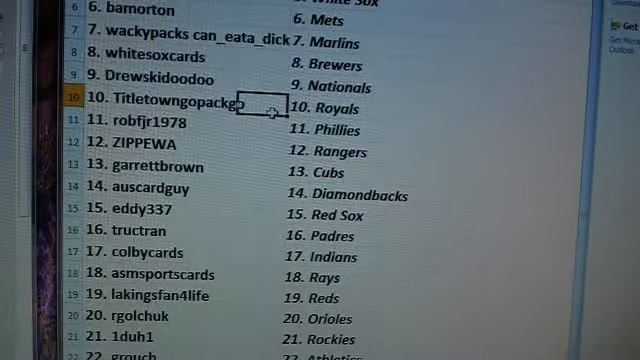
pyautogui.scroll(-3)
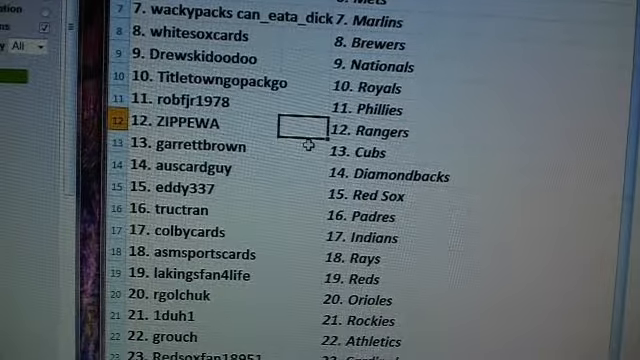
pyautogui.scroll(-3)
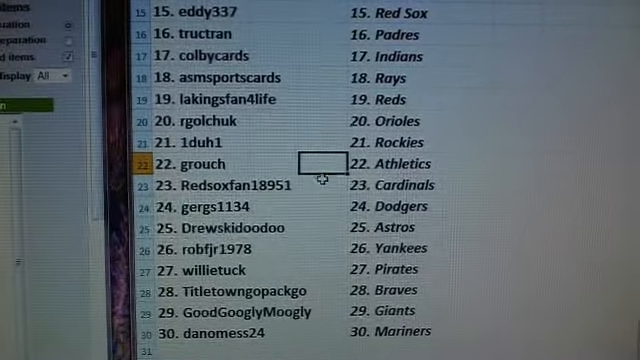
pyautogui.click(305, 184)
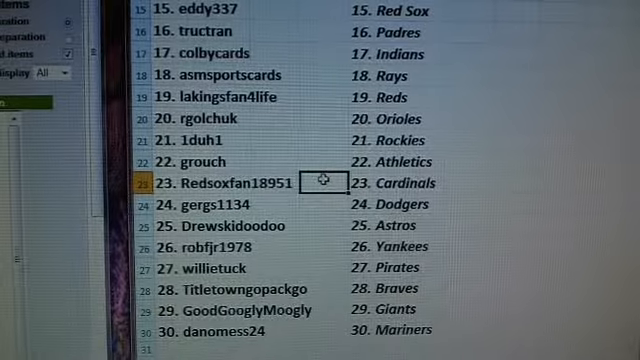
pyautogui.click(315, 206)
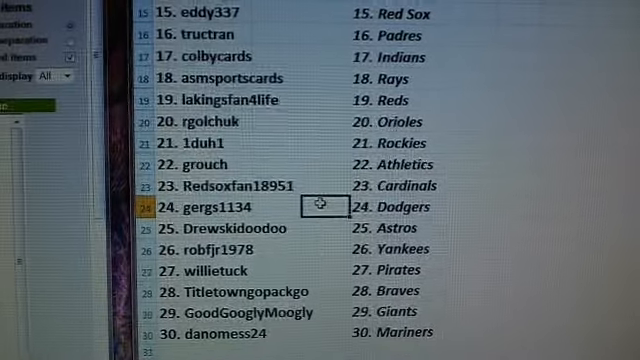
pyautogui.scroll(-3)
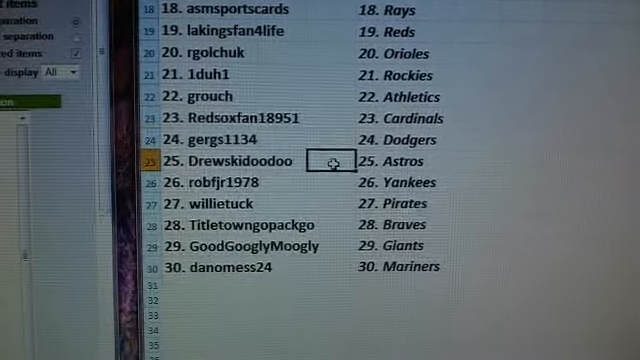
pyautogui.click(318, 207)
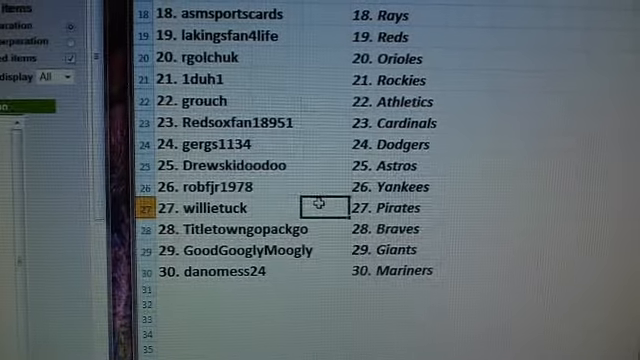